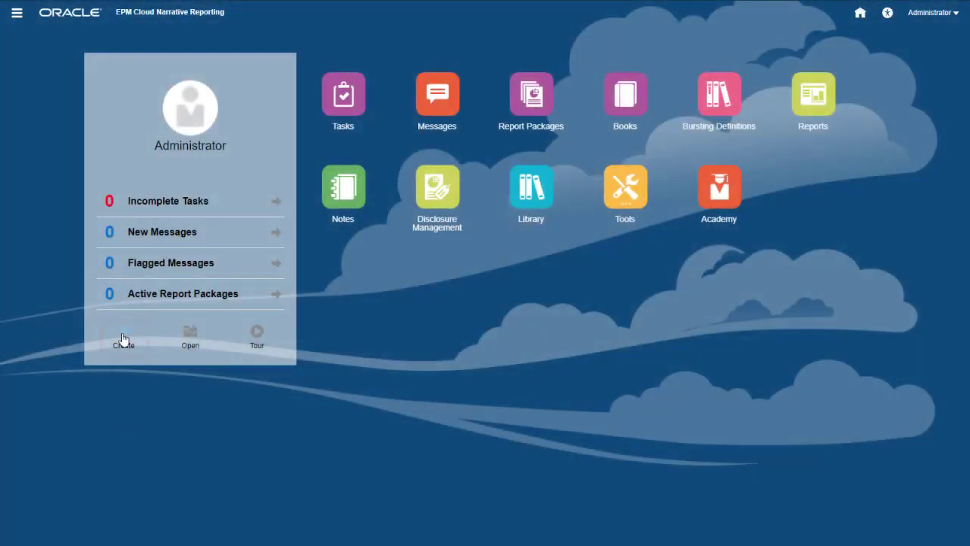
Create a new Report Package from the home page's Create dialog.
{"action": "left_click", "coordinate": [123, 336]}
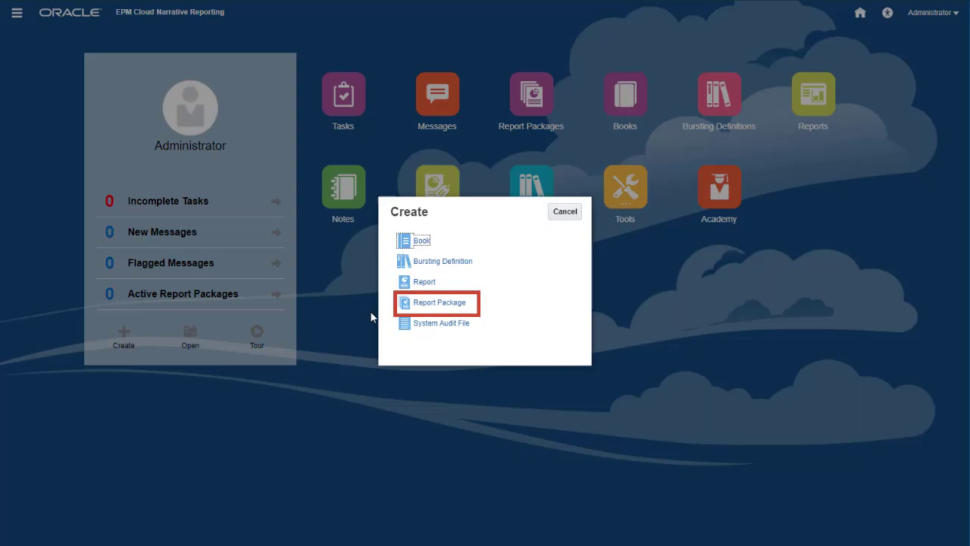
{"action": "left_click", "coordinate": [438, 302]}
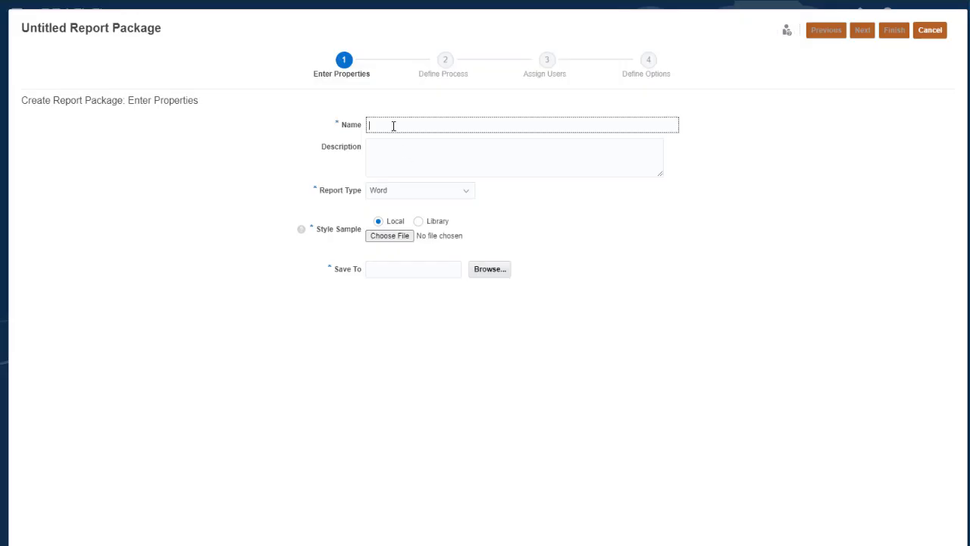
Name the package 'Product Analysis' with description 'Product Performance Analysis'.
{"action": "type", "text": "Product Analysis"}
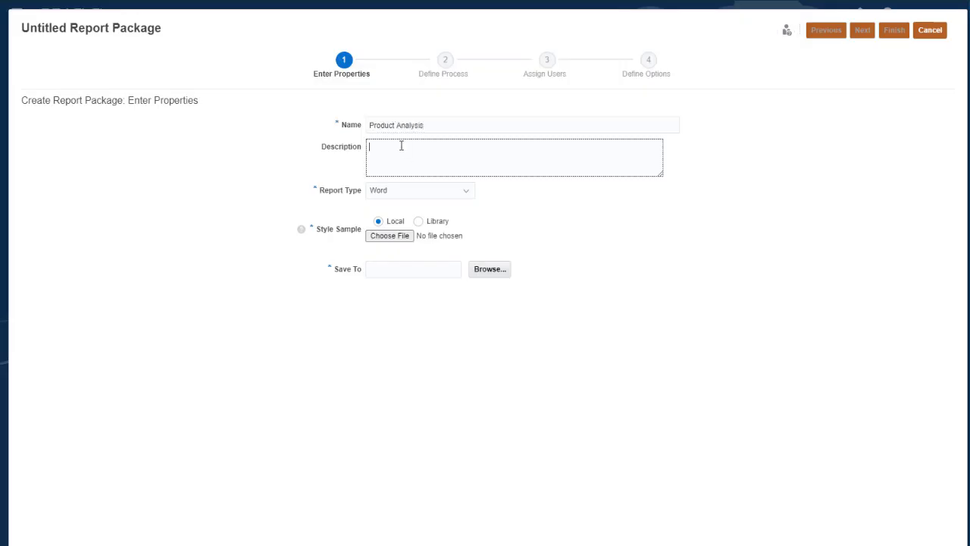
{"action": "type", "text": "Product Performan"}
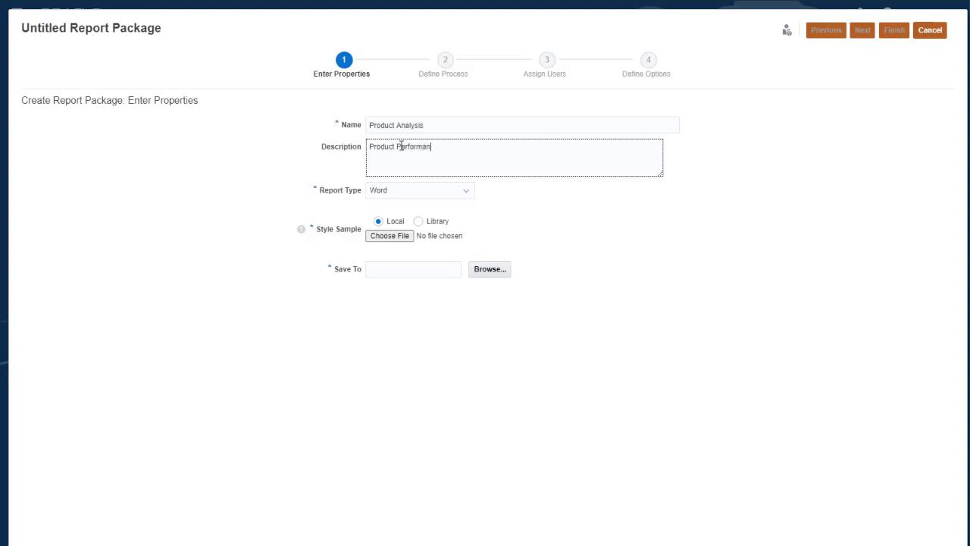
{"action": "type", "text": "ce Analysis"}
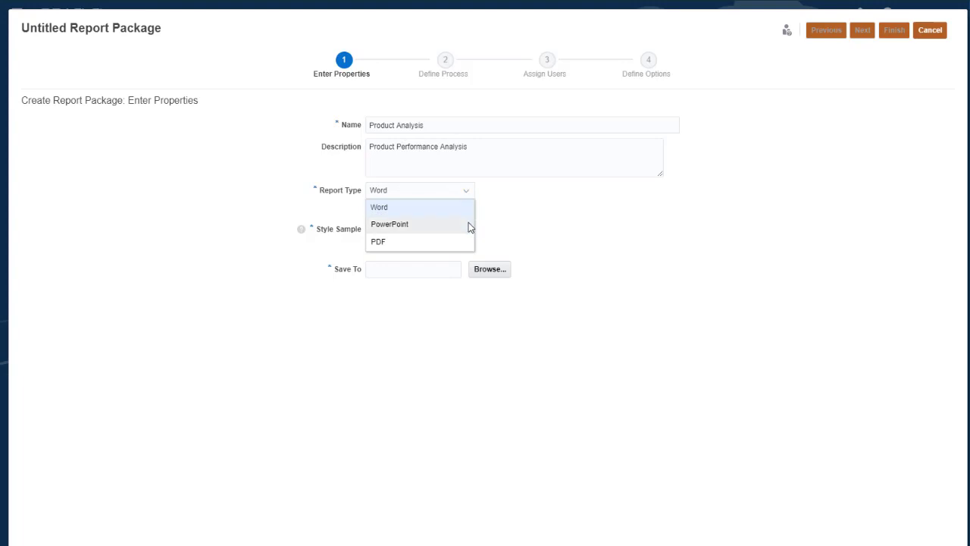
{"action": "left_click", "coordinate": [389, 223]}
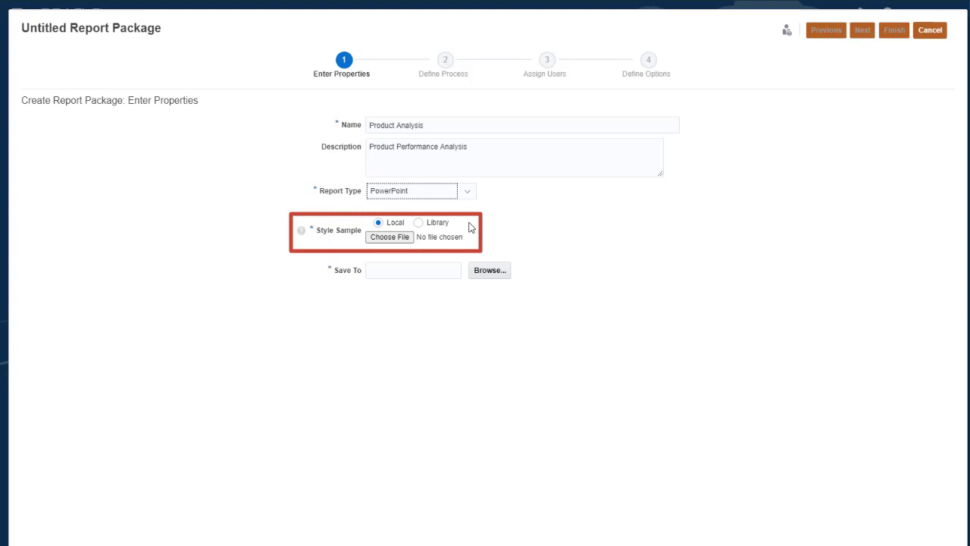
{"action": "mouse_move", "coordinate": [468, 191]}
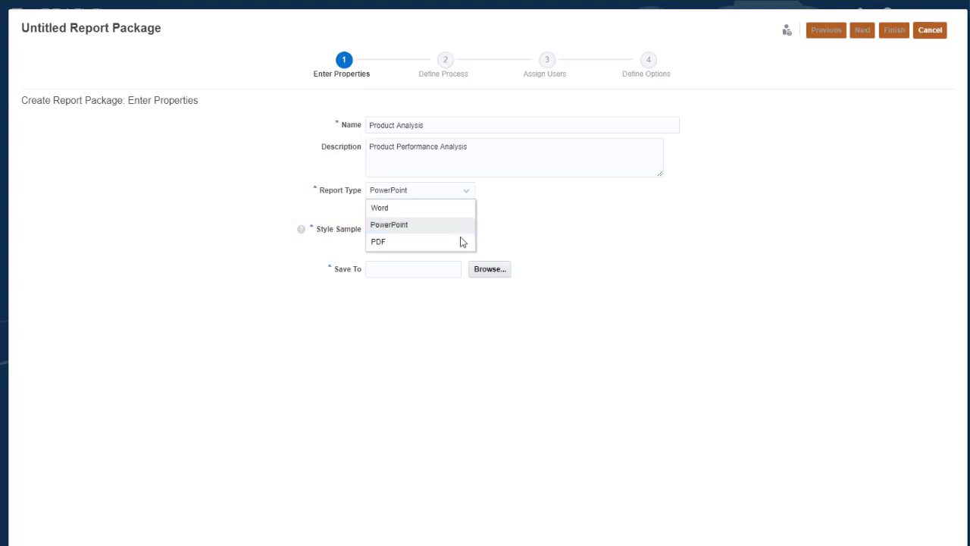
{"action": "left_click", "coordinate": [377, 241]}
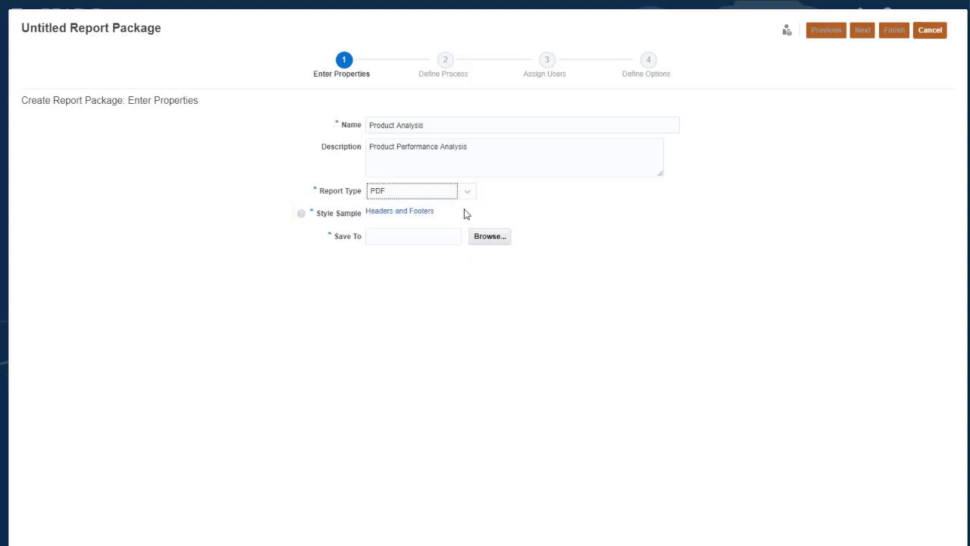
{"action": "left_click", "coordinate": [412, 190]}
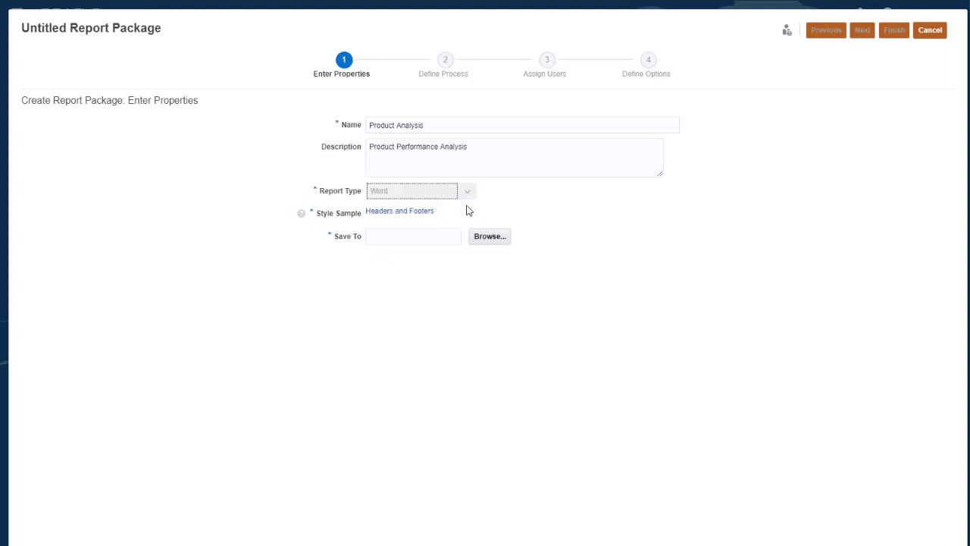
{"action": "left_click", "coordinate": [413, 190]}
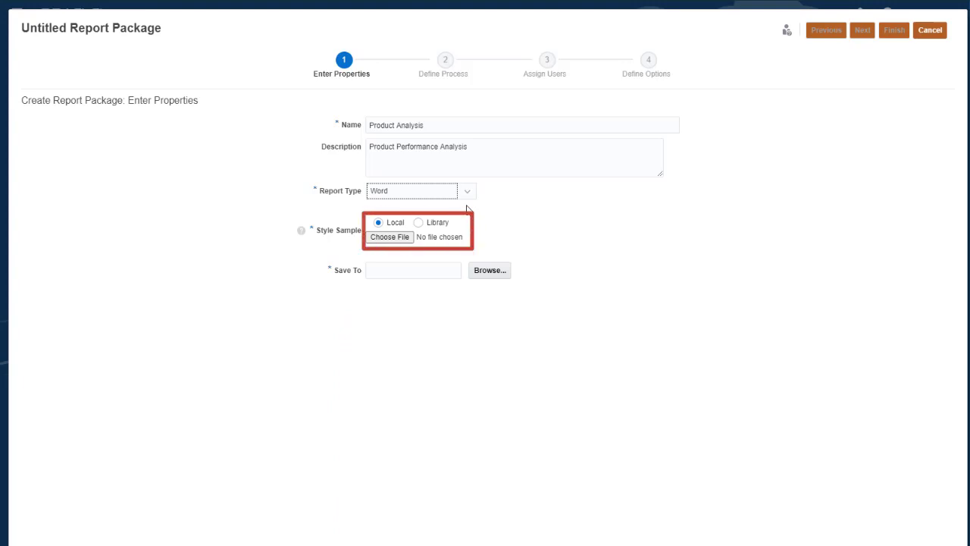
{"action": "mouse_move", "coordinate": [417, 239]}
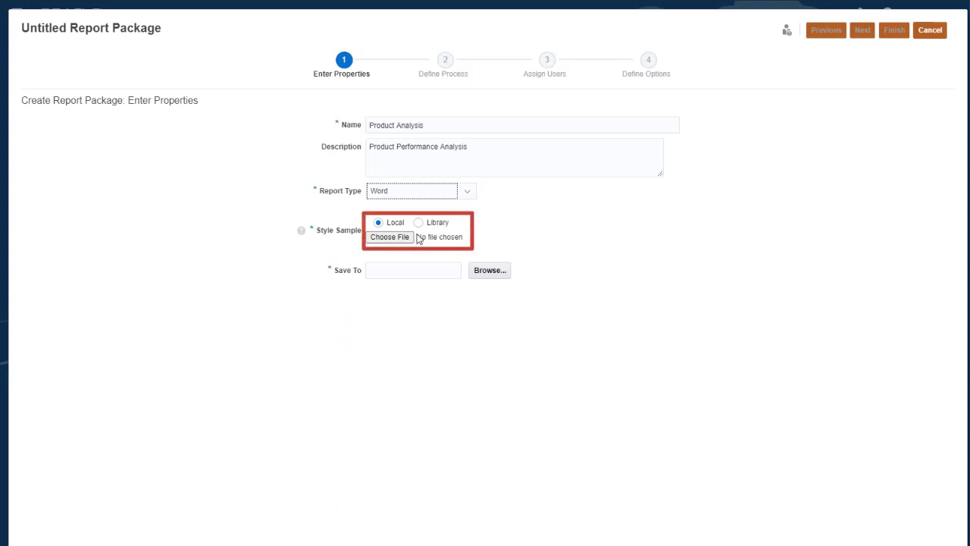
Upload '0. Style Sheet.docx' as the package's style sample.
{"action": "left_click", "coordinate": [390, 237]}
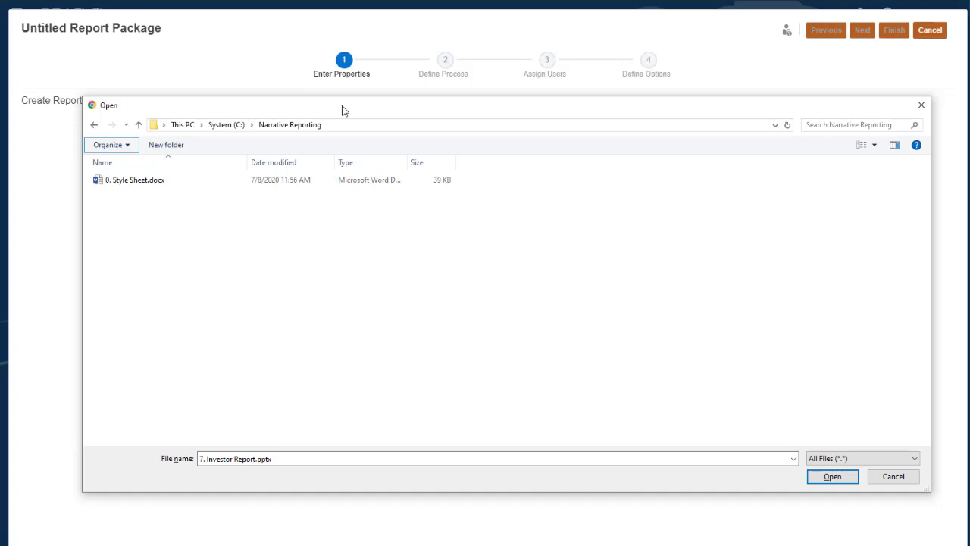
{"action": "left_click", "coordinate": [135, 180]}
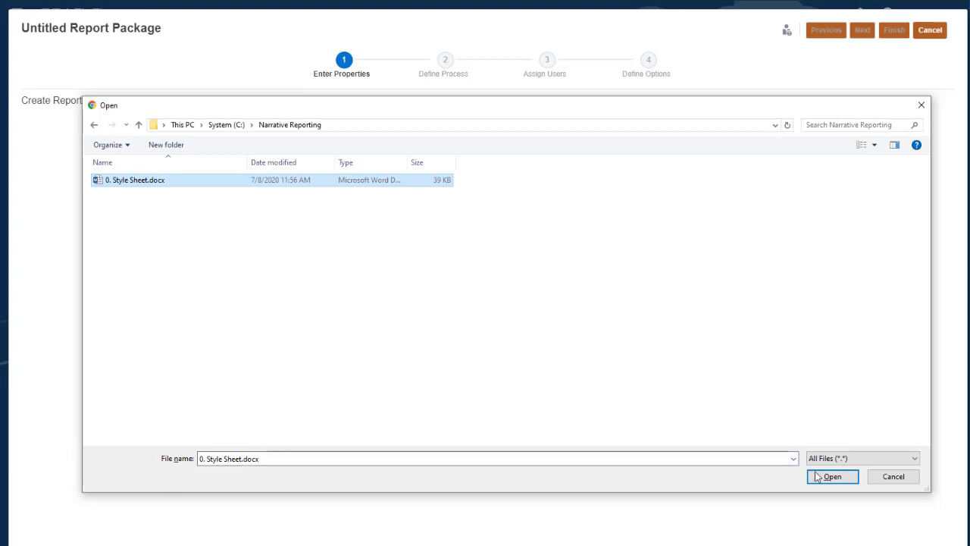
{"action": "left_click", "coordinate": [832, 476]}
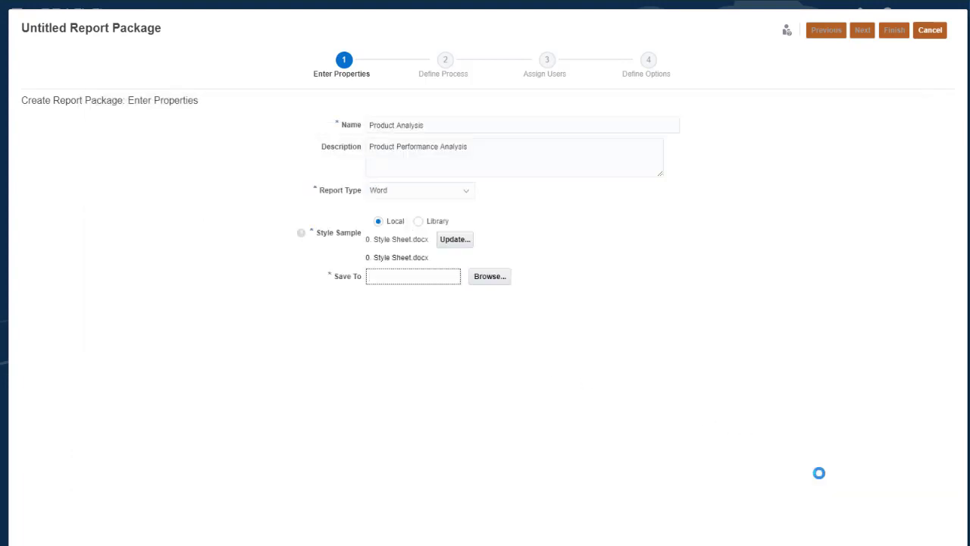
Set the package's Save To location to the Library/Analysis folder.
{"action": "left_click", "coordinate": [454, 239]}
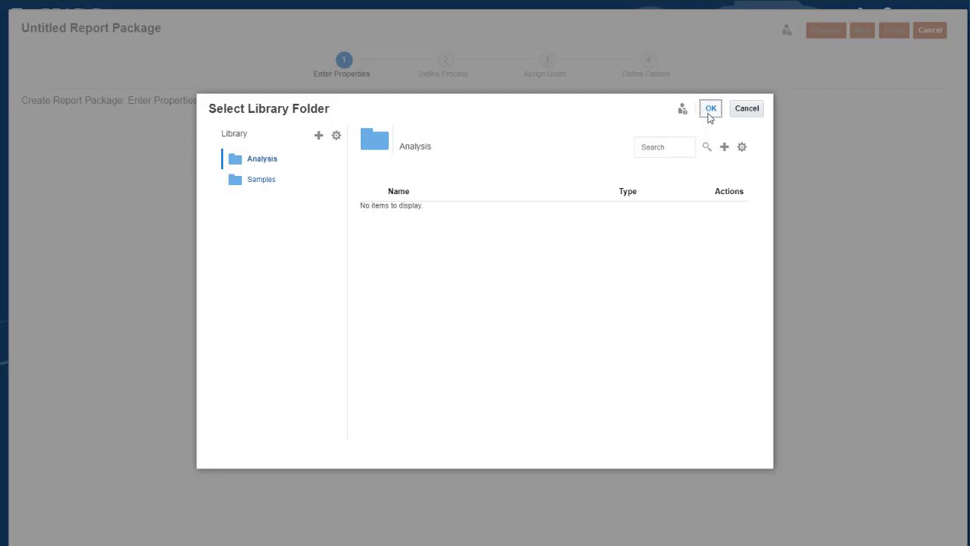
{"action": "left_click", "coordinate": [709, 108]}
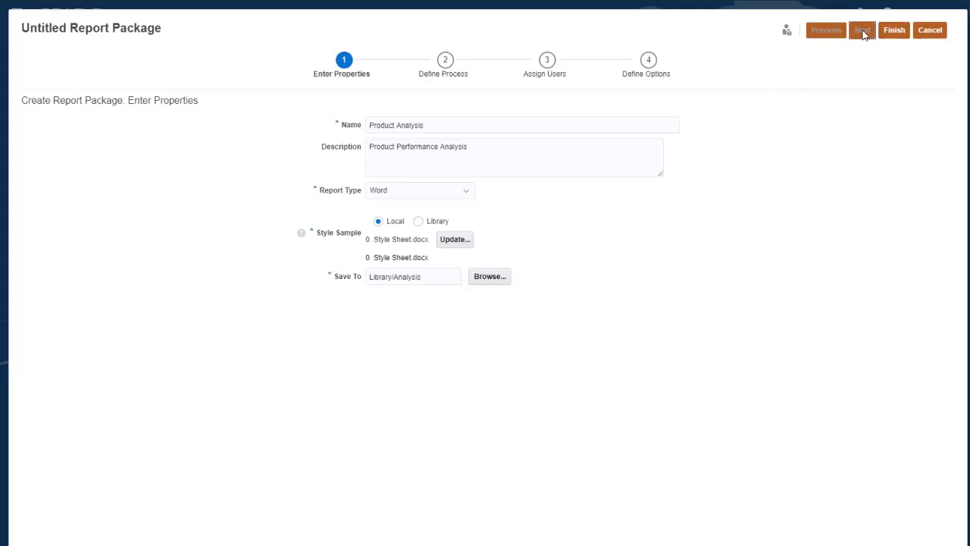
Advance the wizard to the Define Process step.
{"action": "left_click", "coordinate": [861, 30]}
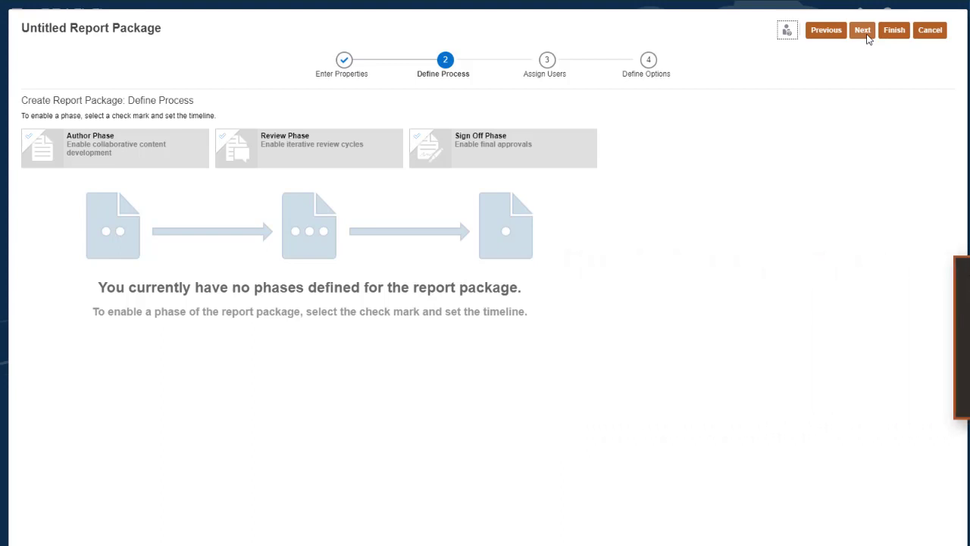
{"action": "left_click", "coordinate": [114, 148]}
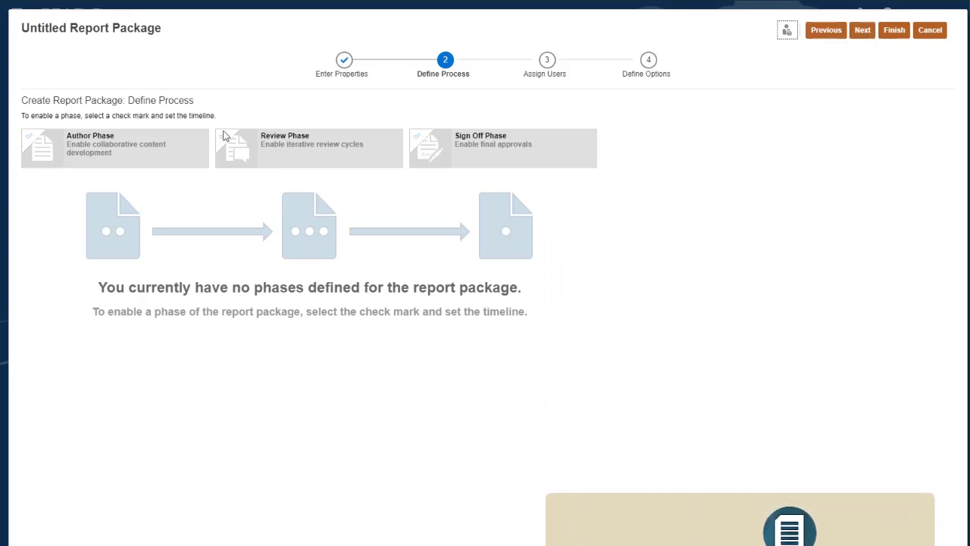
Enable the Author phase starting Jul 10, 2020, doclets due Jul 11, 2020.
{"action": "left_click", "coordinate": [28, 135]}
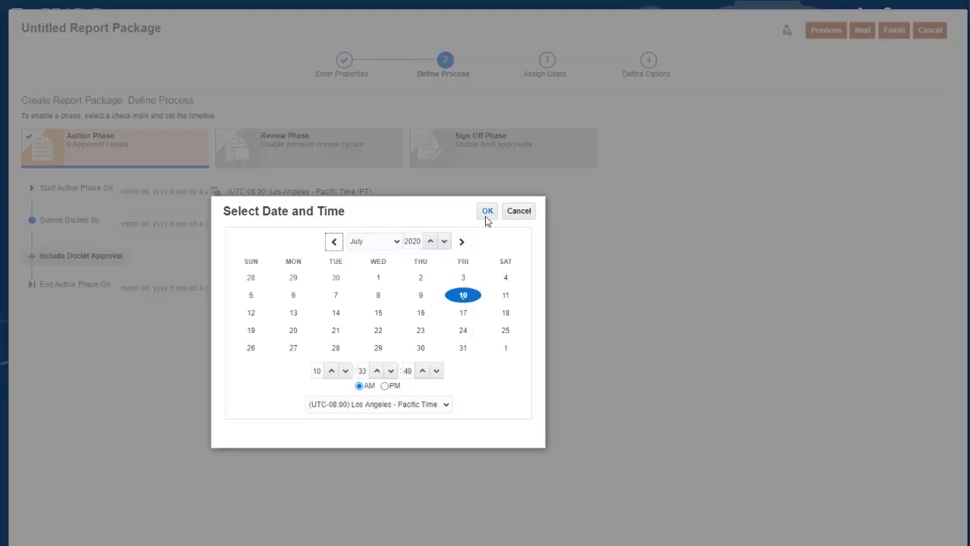
{"action": "left_click", "coordinate": [487, 210]}
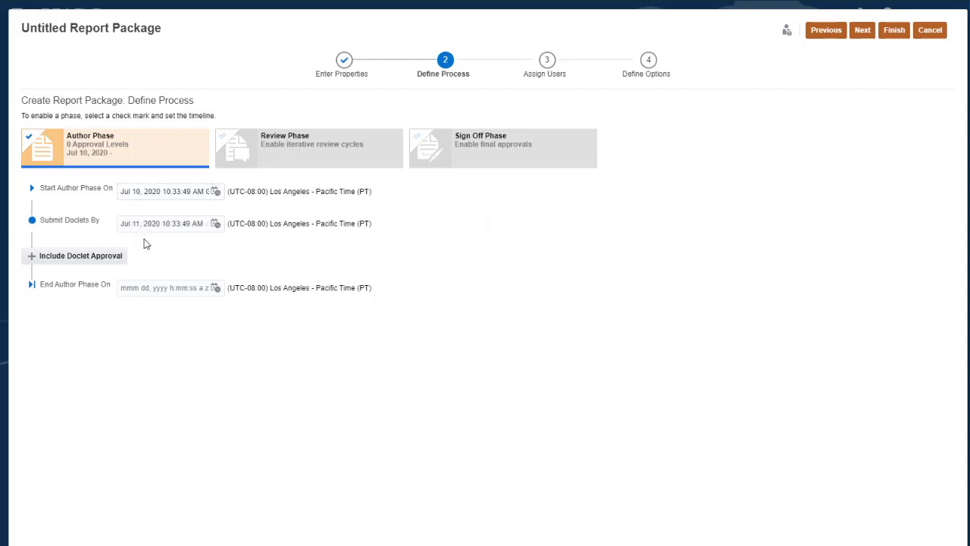
Add two doclet approval levels to the Author phase, ending Jul 14, 2020.
{"action": "left_click", "coordinate": [80, 255]}
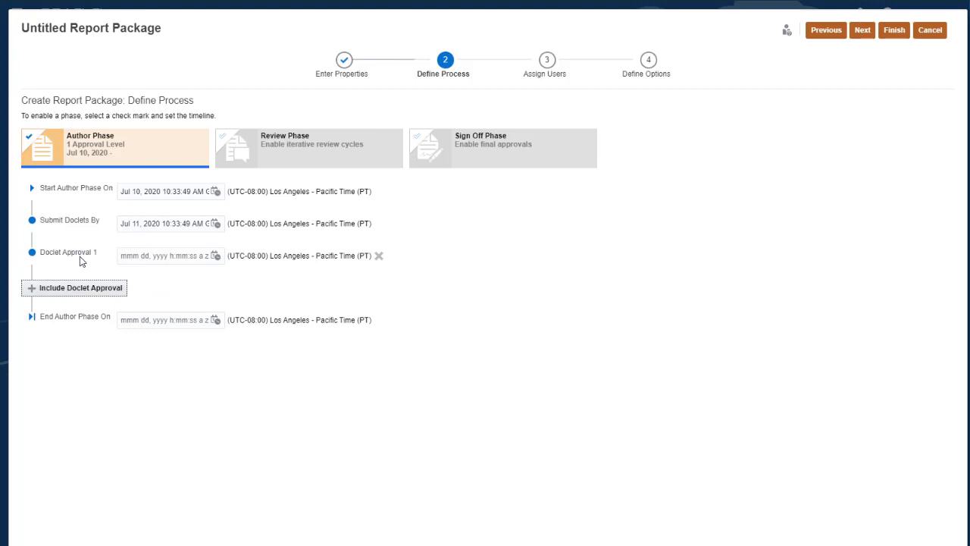
{"action": "left_click", "coordinate": [73, 287]}
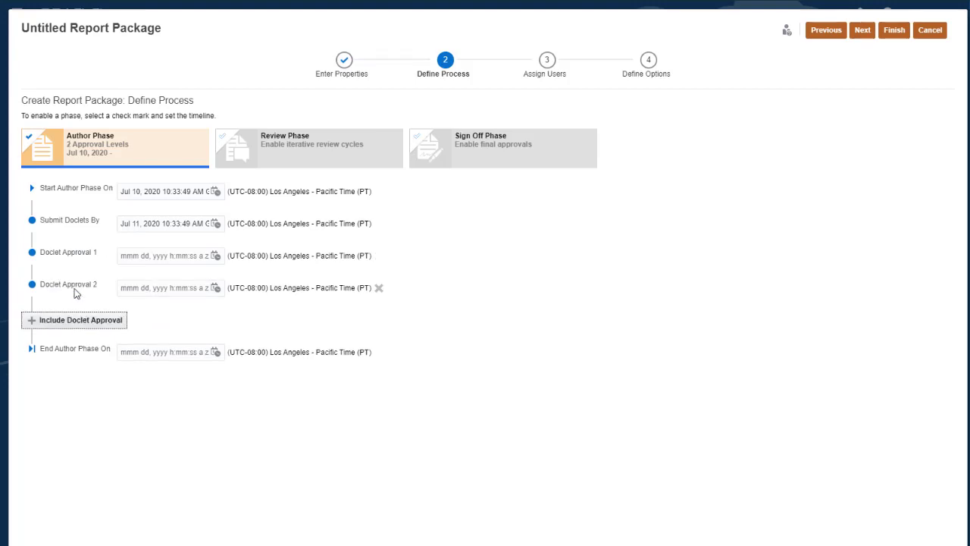
{"action": "left_click", "coordinate": [73, 318]}
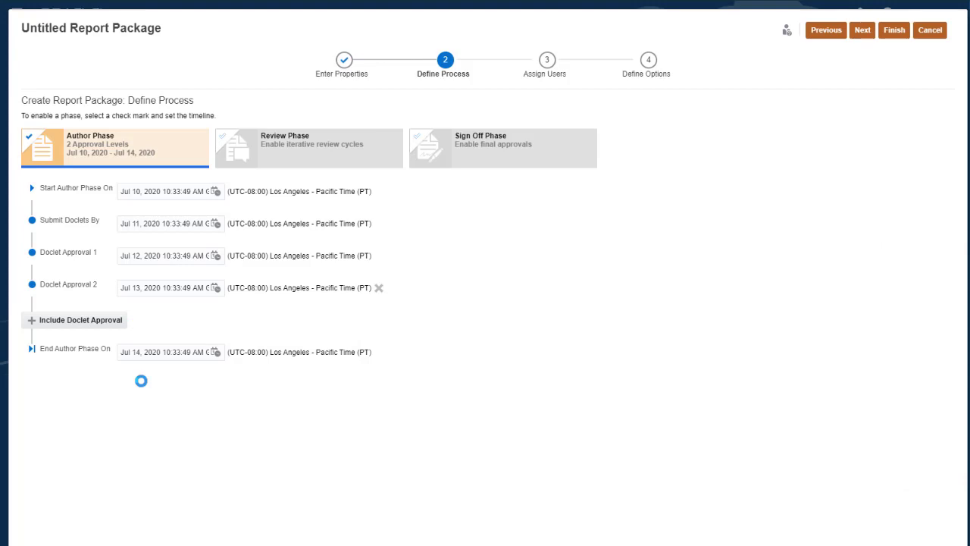
Enable the Review phase with two cycles running Jul 15–18, 2020.
{"action": "left_click", "coordinate": [223, 144]}
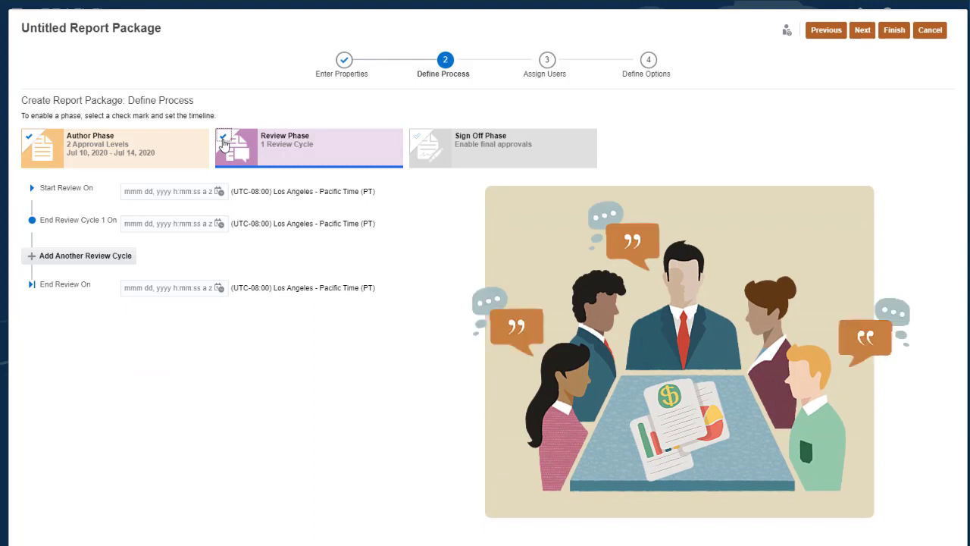
{"action": "left_click", "coordinate": [222, 137]}
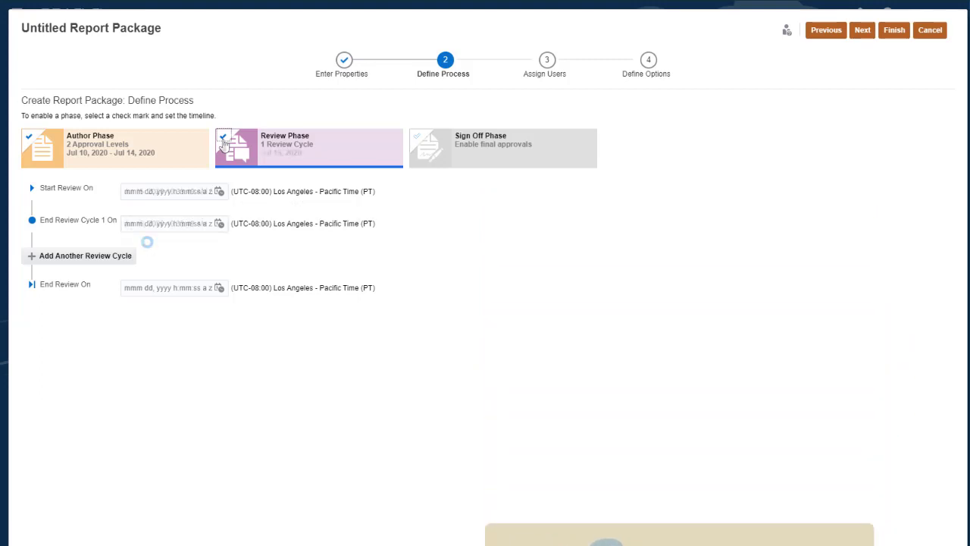
{"action": "left_click", "coordinate": [222, 139]}
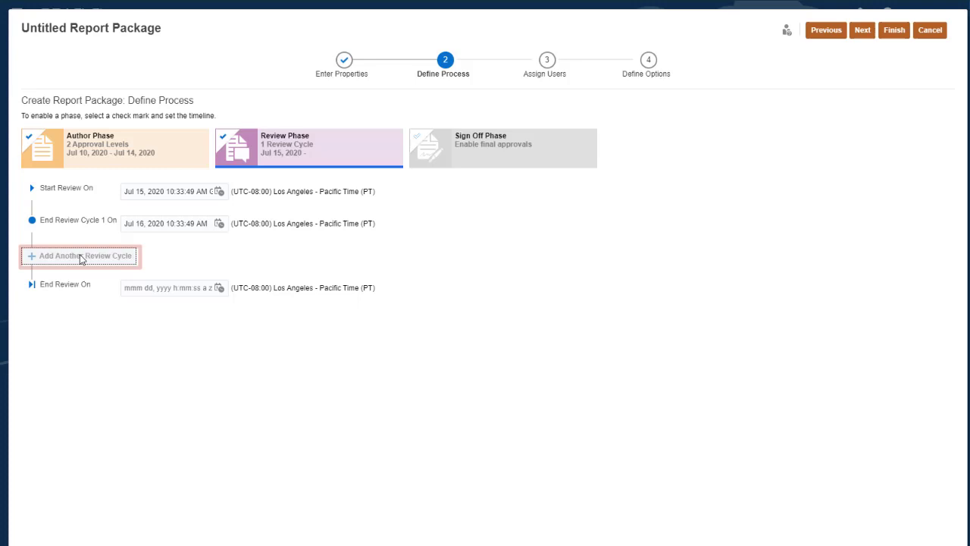
{"action": "left_click", "coordinate": [79, 256]}
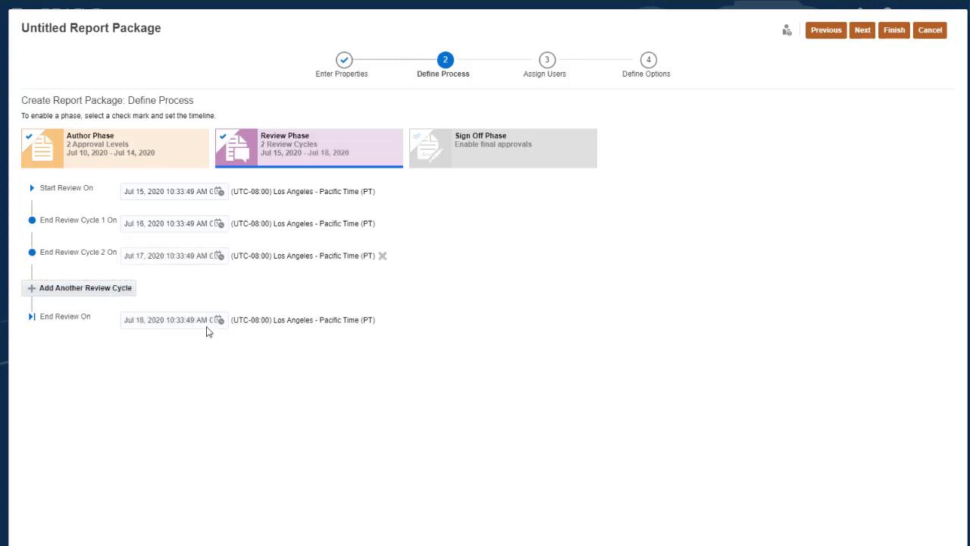
Enable the Sign Off phase running Jul 19 to Jul 20, 2020.
{"action": "left_click", "coordinate": [417, 140]}
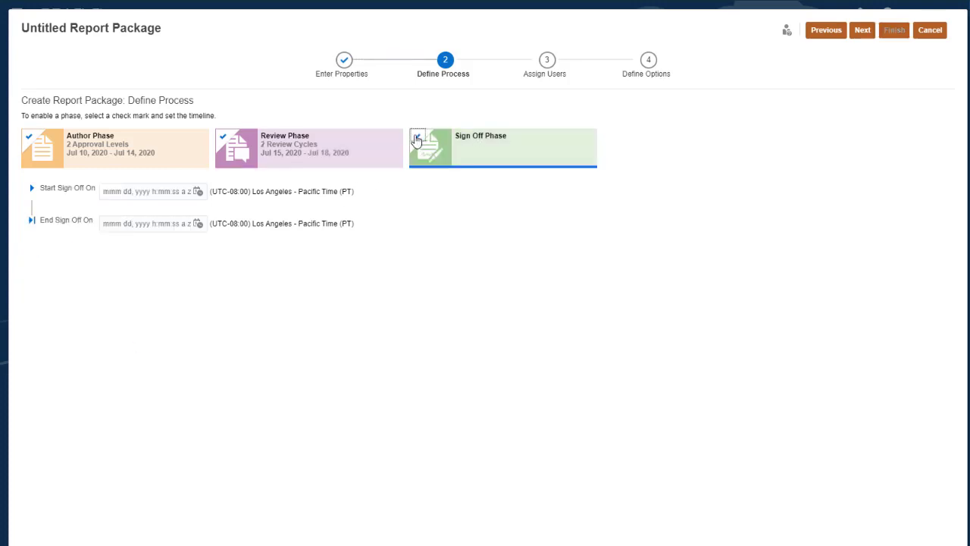
{"action": "left_click", "coordinate": [417, 140]}
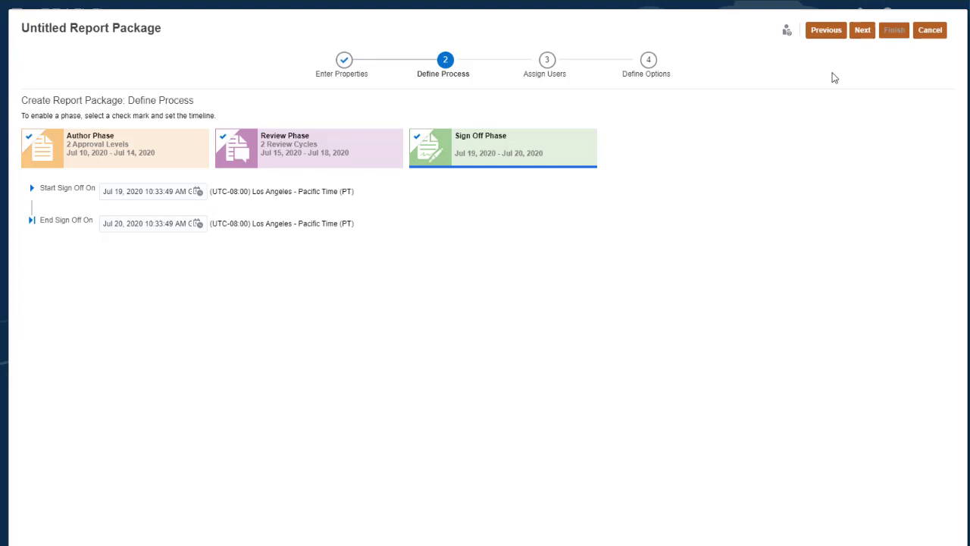
Advance to Assign Users and review the Owners tab listing only Administrator.
{"action": "left_click", "coordinate": [861, 30]}
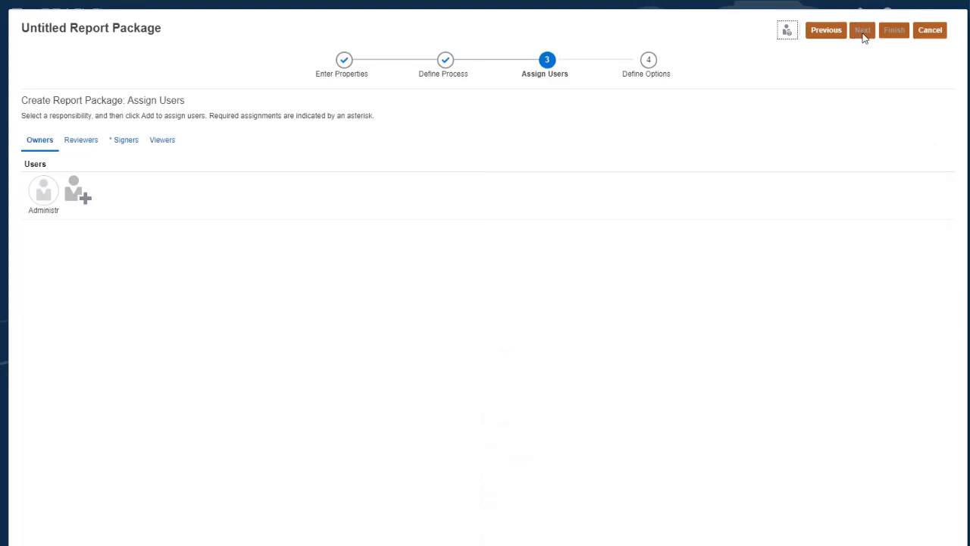
{"action": "left_click", "coordinate": [43, 191]}
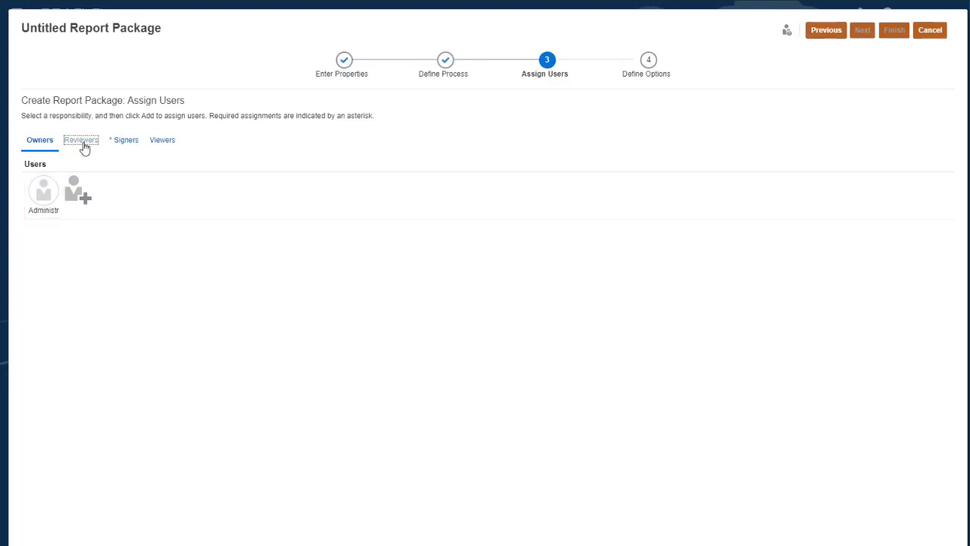
{"action": "left_click", "coordinate": [80, 139]}
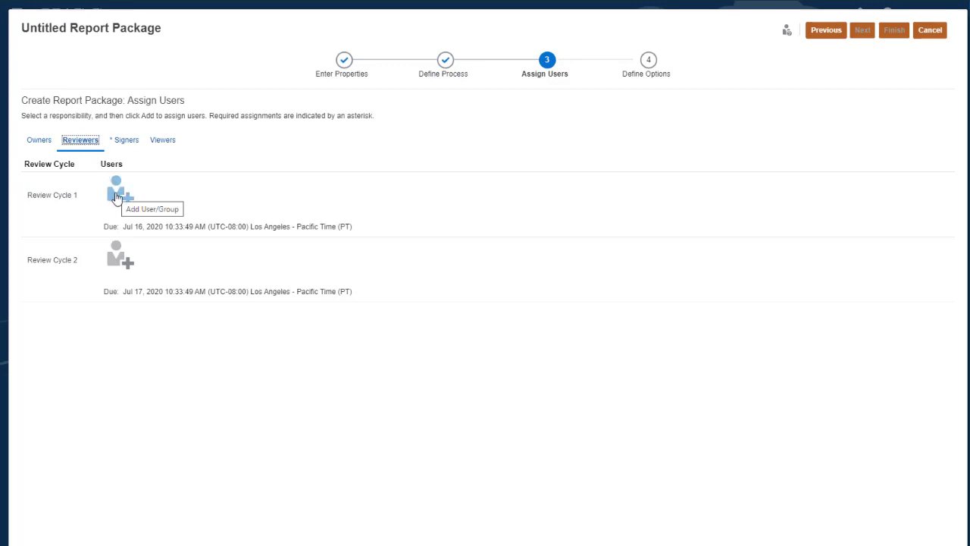
{"action": "left_click", "coordinate": [120, 191]}
{"action": "type", "text": "a*"}
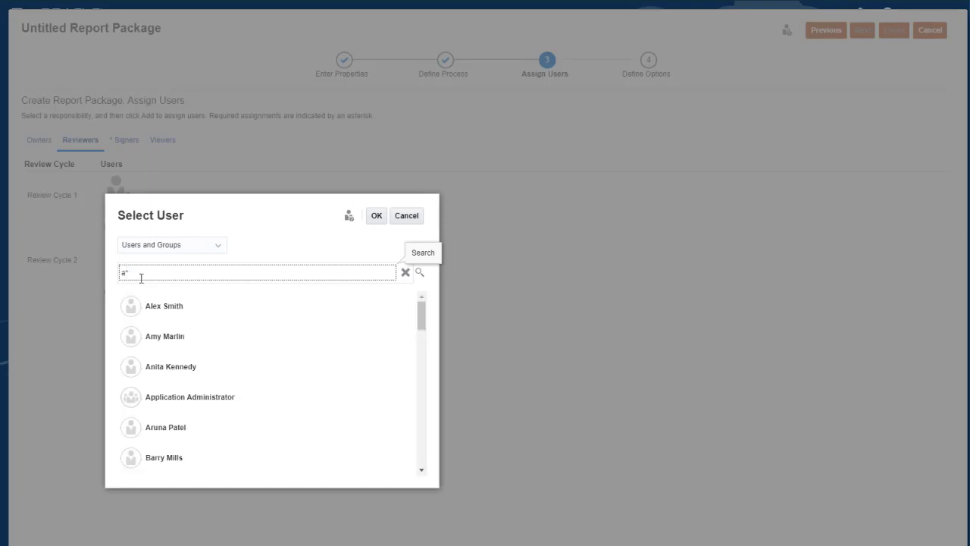
{"action": "left_click", "coordinate": [163, 306]}
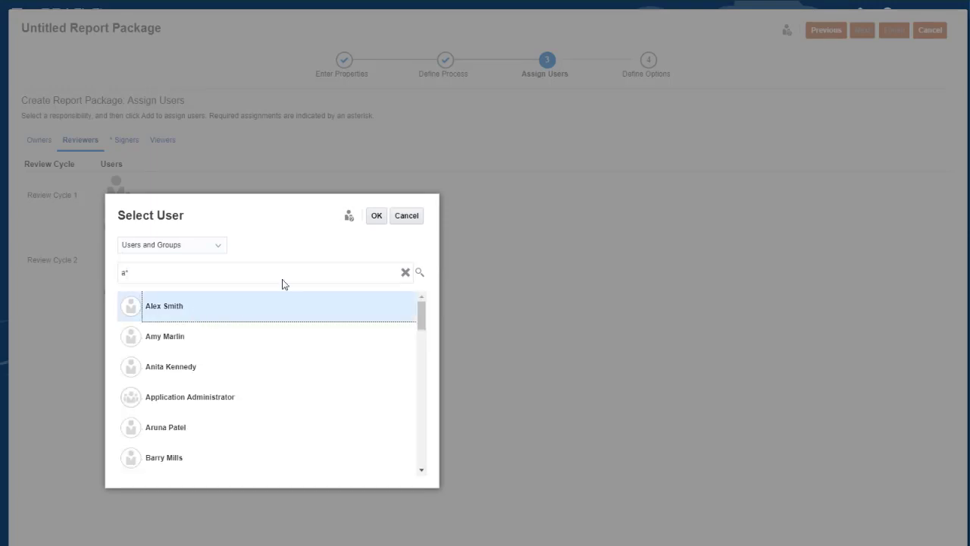
{"action": "left_click", "coordinate": [376, 215]}
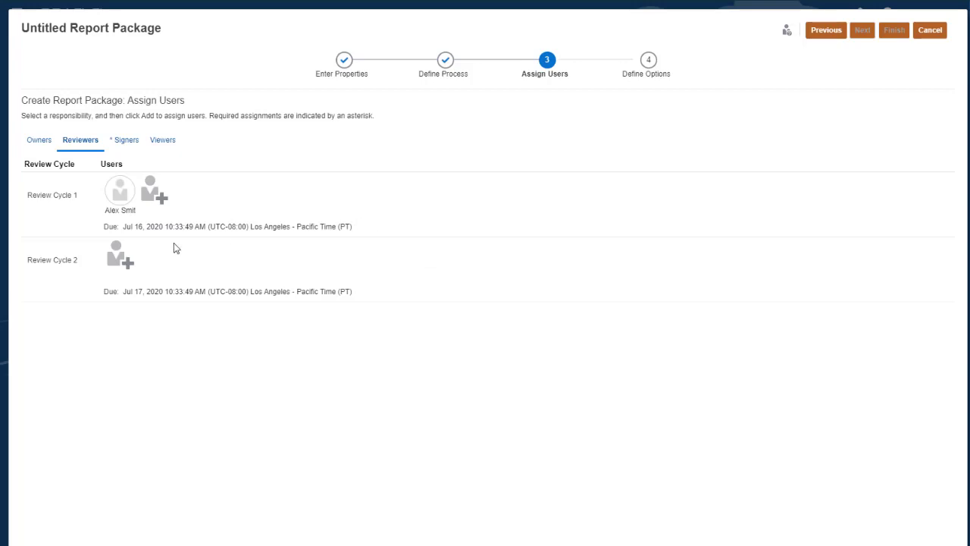
Assign the Power User group as reviewer for Review Cycle 2.
{"action": "left_click", "coordinate": [119, 254]}
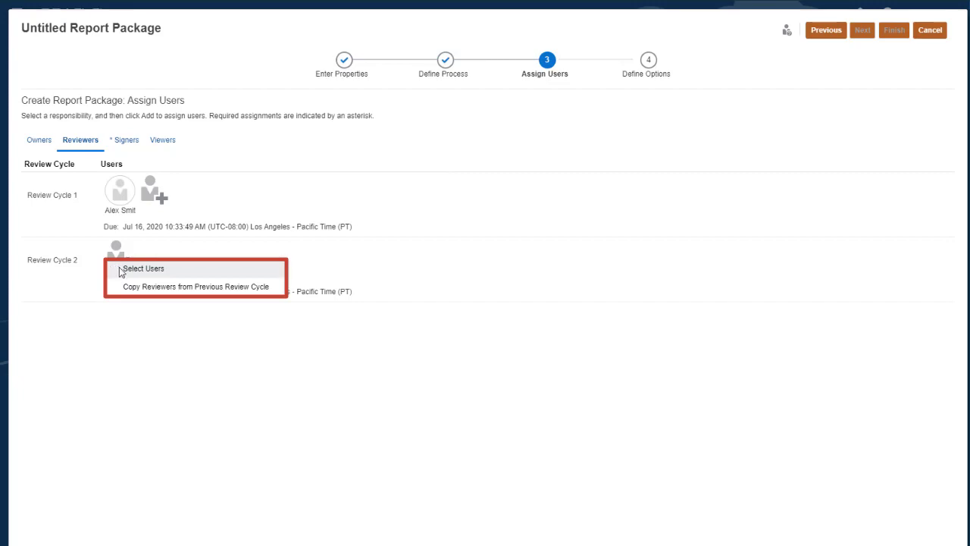
{"action": "left_click", "coordinate": [143, 268]}
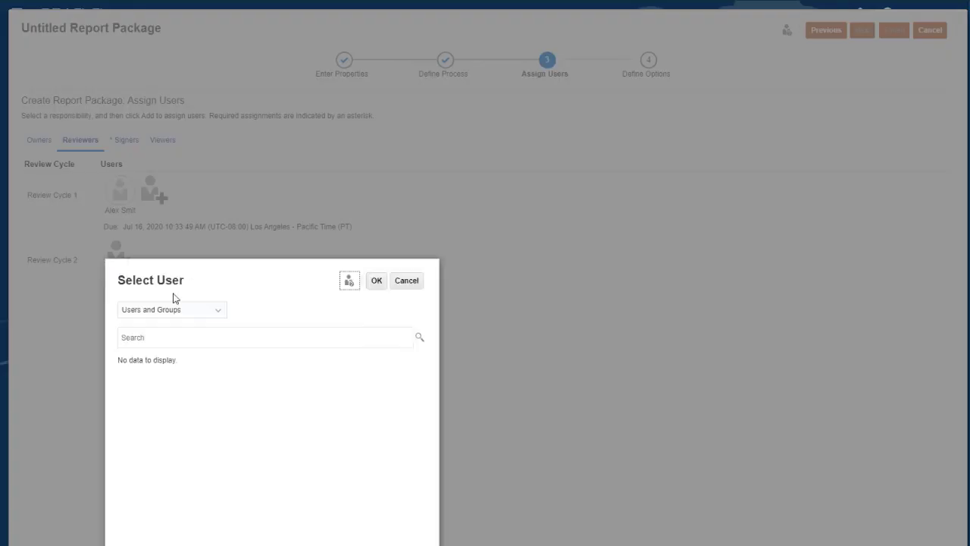
{"action": "type", "text": "pd"}
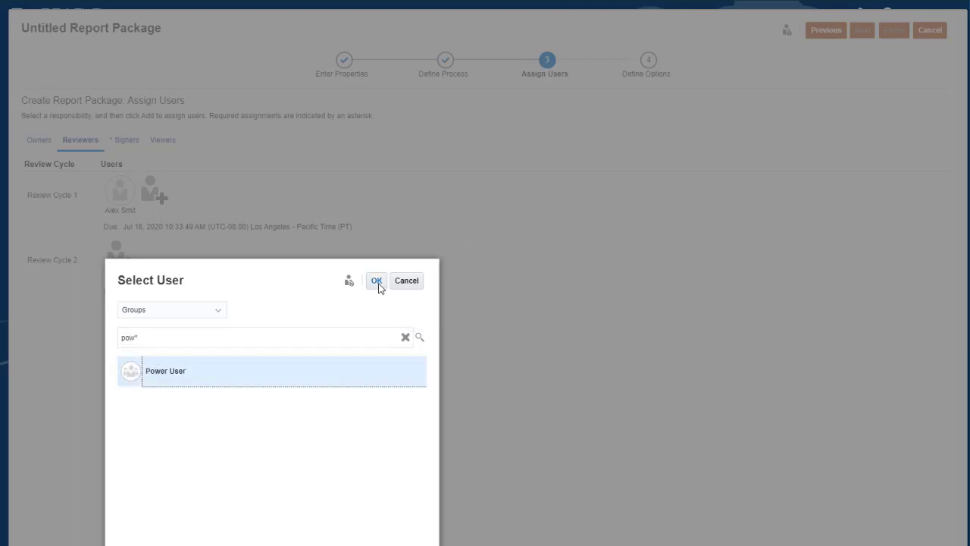
{"action": "left_click", "coordinate": [376, 280]}
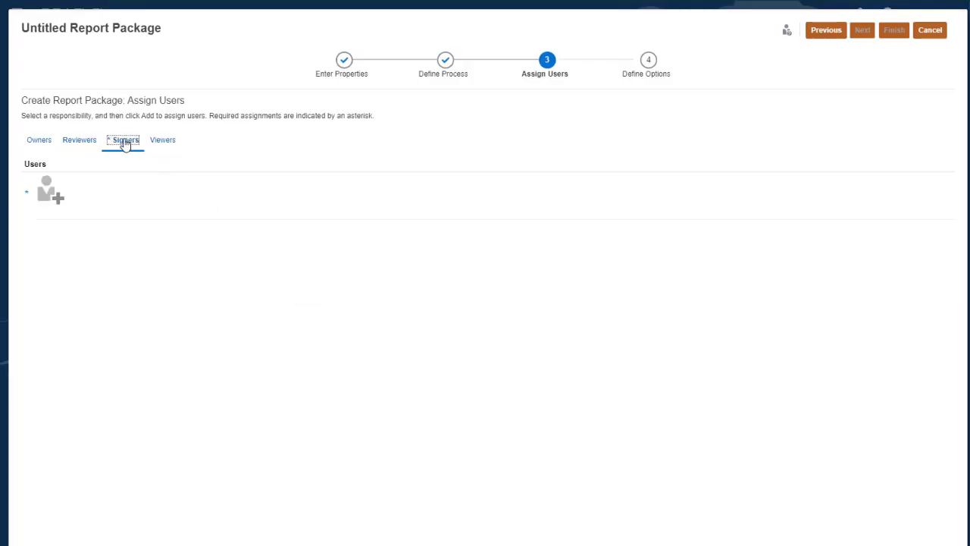
{"action": "left_click", "coordinate": [49, 190]}
{"action": "type", "text": "cas*"}
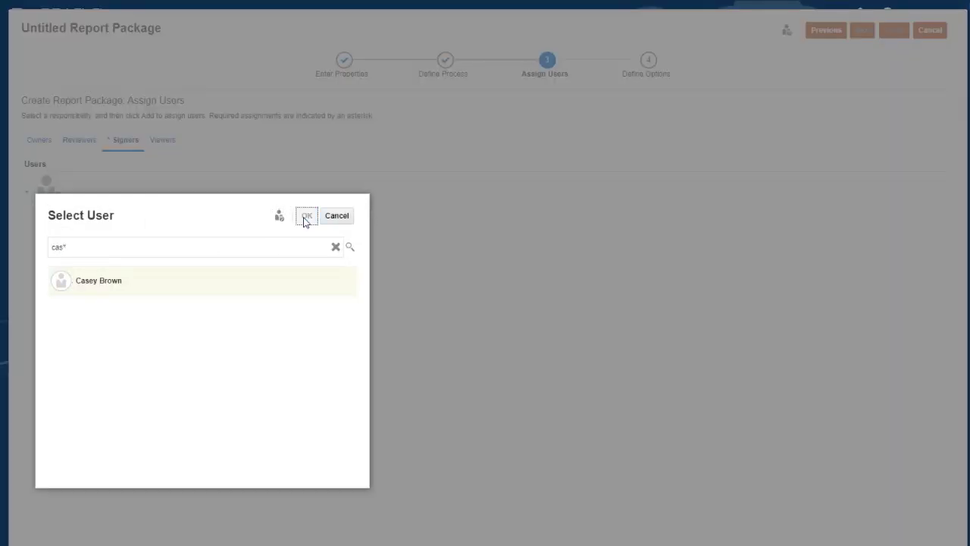
{"action": "left_click", "coordinate": [307, 215]}
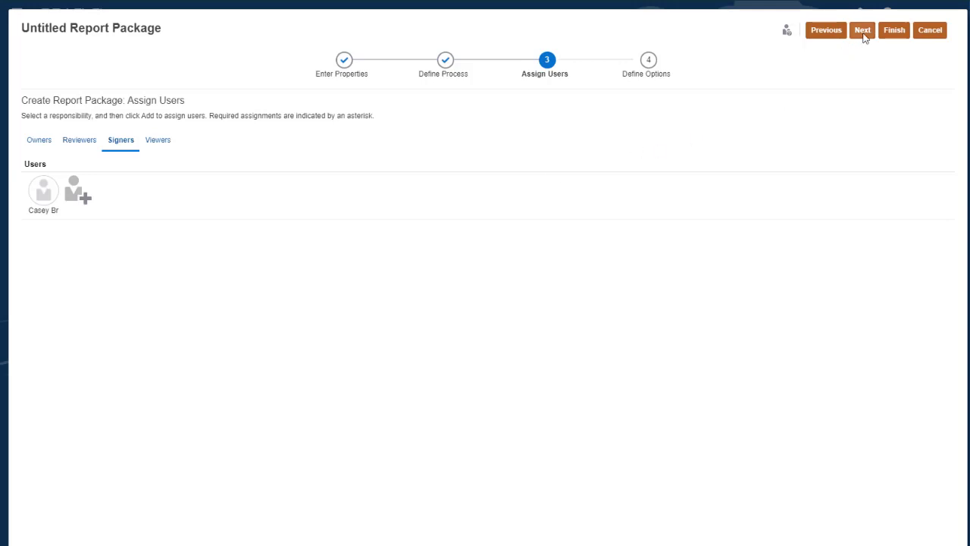
{"action": "left_click", "coordinate": [861, 30]}
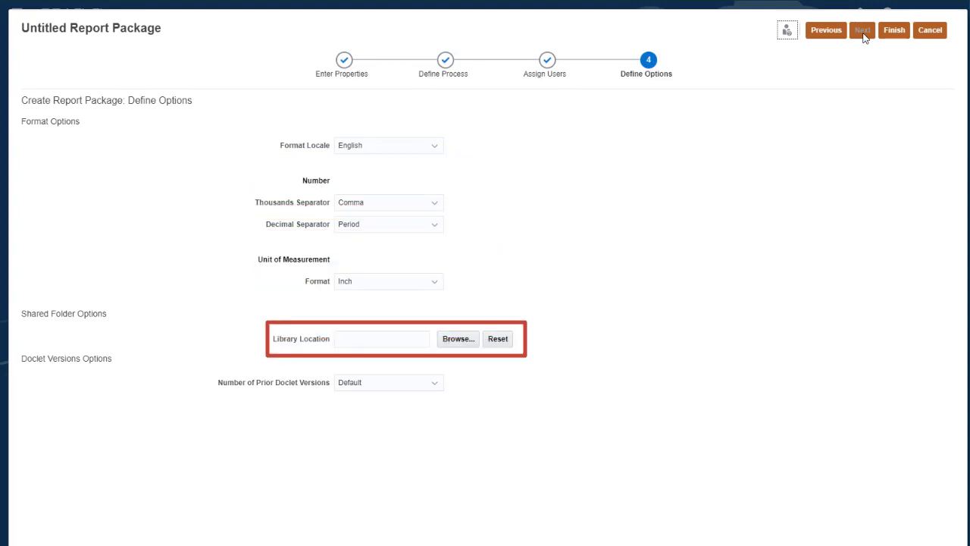
{"action": "mouse_move", "coordinate": [457, 339]}
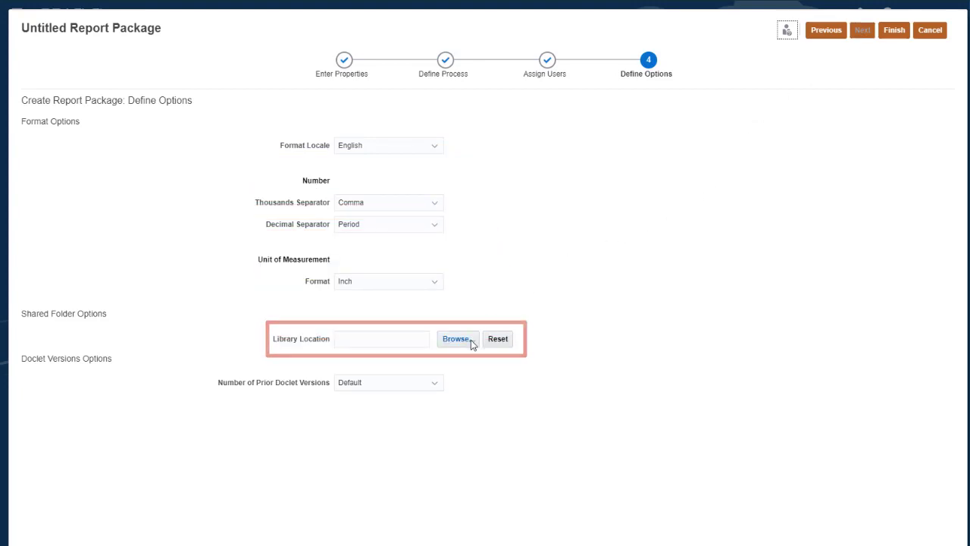
Set the library location to the Library/Analysis folder.
{"action": "left_click", "coordinate": [456, 339]}
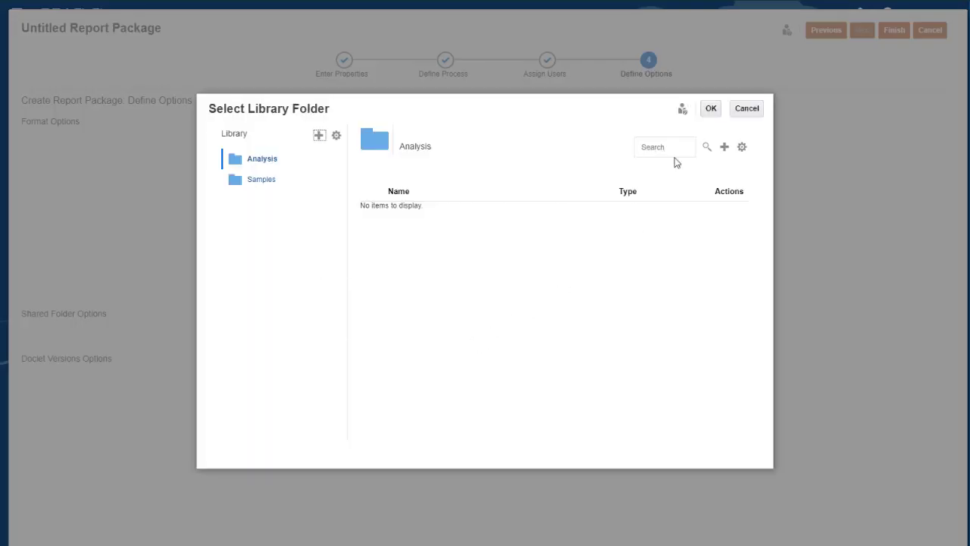
{"action": "left_click", "coordinate": [710, 107]}
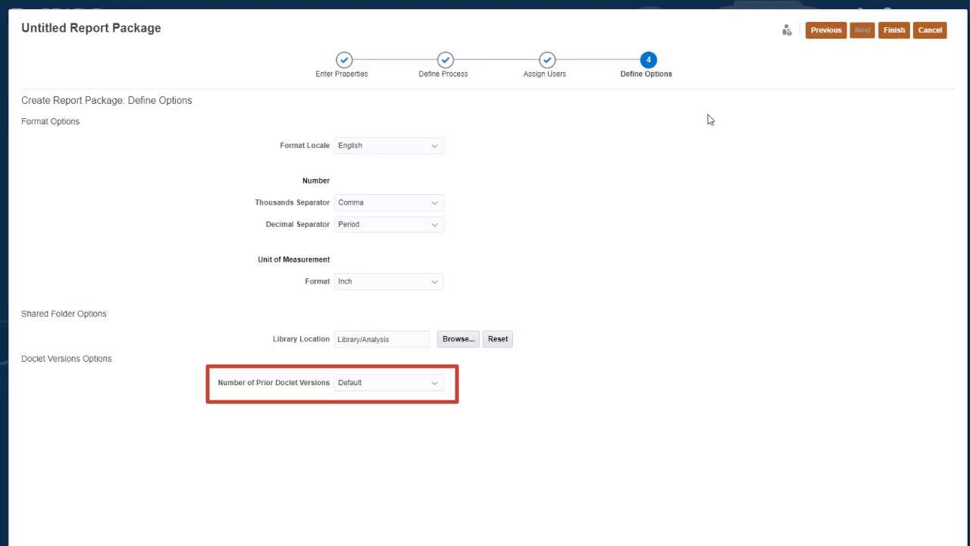
{"action": "mouse_move", "coordinate": [477, 351]}
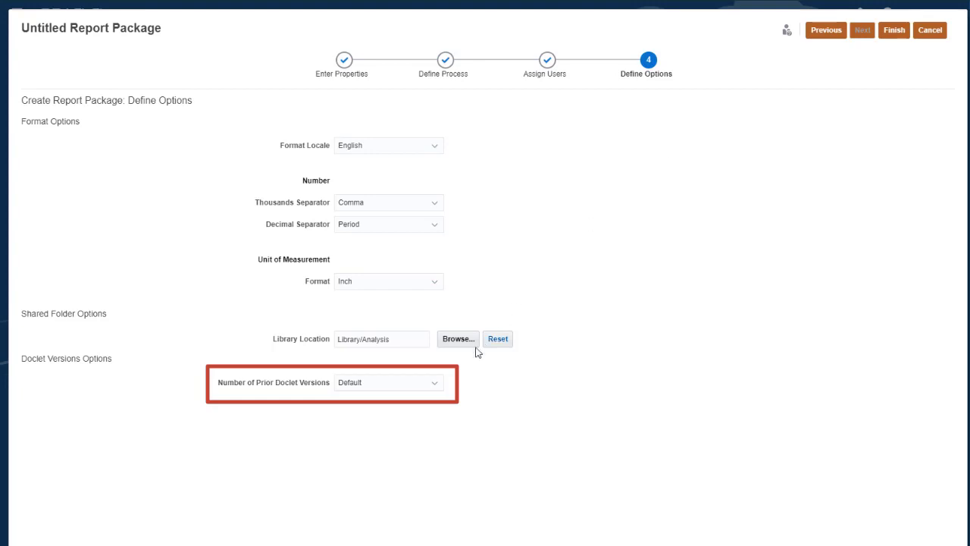
Limit prior doclet versions to 20 and accept the deletion warning.
{"action": "left_click", "coordinate": [434, 382]}
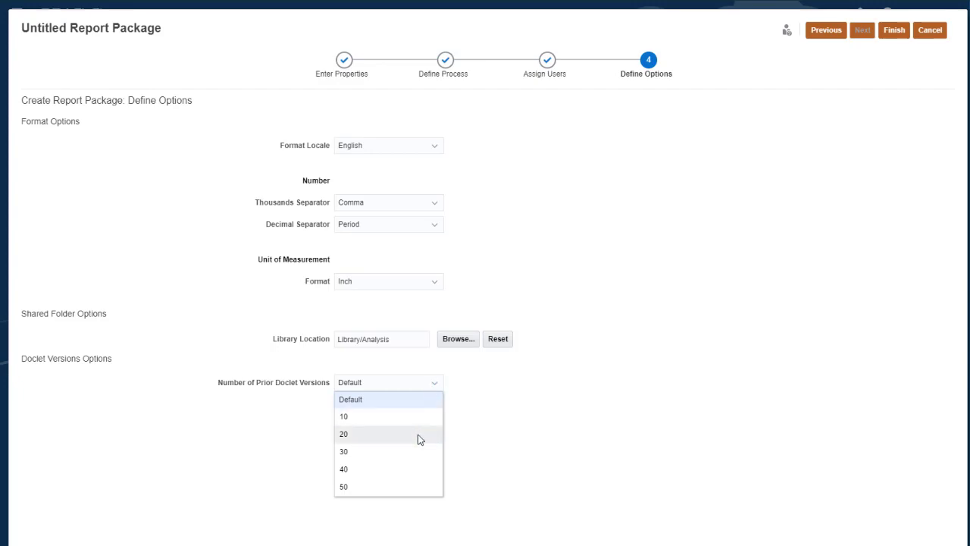
{"action": "left_click", "coordinate": [343, 434]}
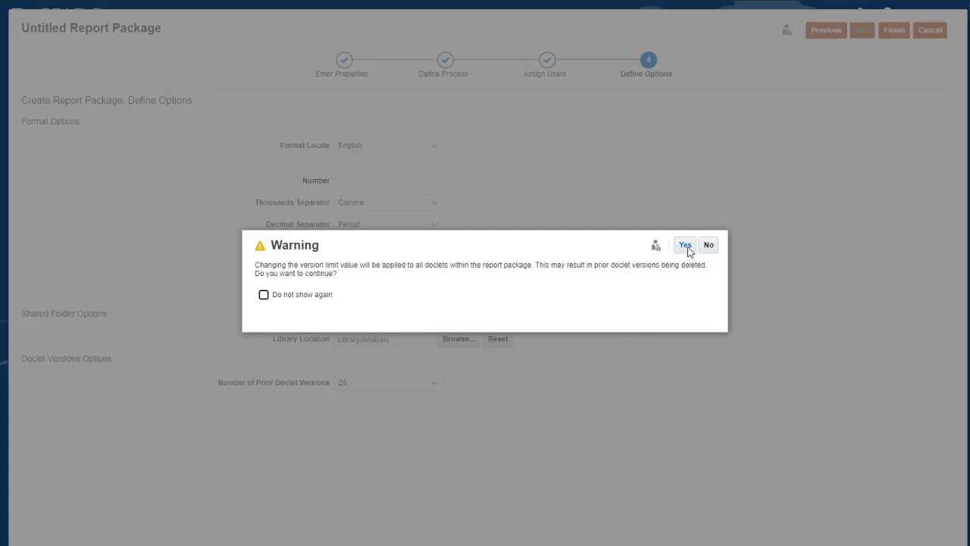
{"action": "left_click", "coordinate": [684, 244]}
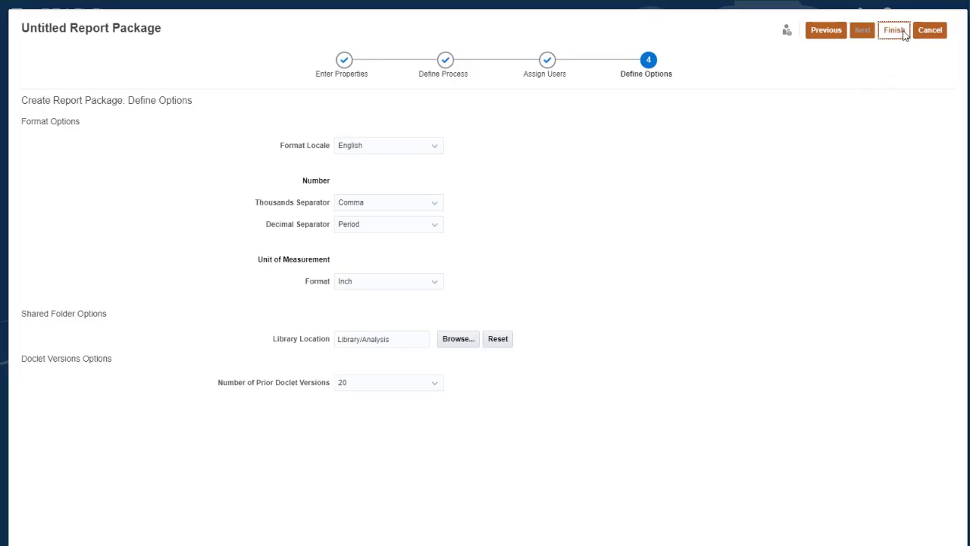
Finish the Product Analysis package and view its actions in Report Center.
{"action": "left_click", "coordinate": [894, 30]}
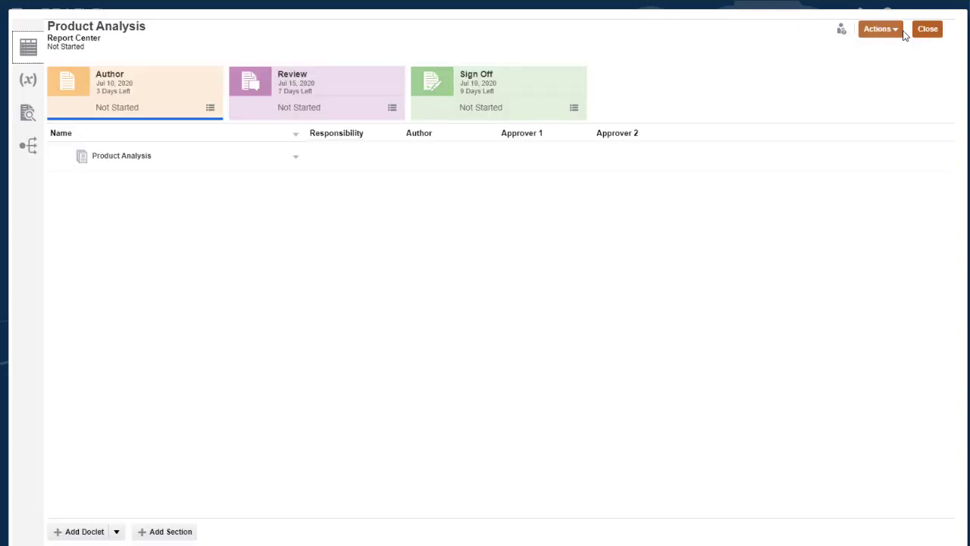
{"action": "left_click", "coordinate": [877, 29]}
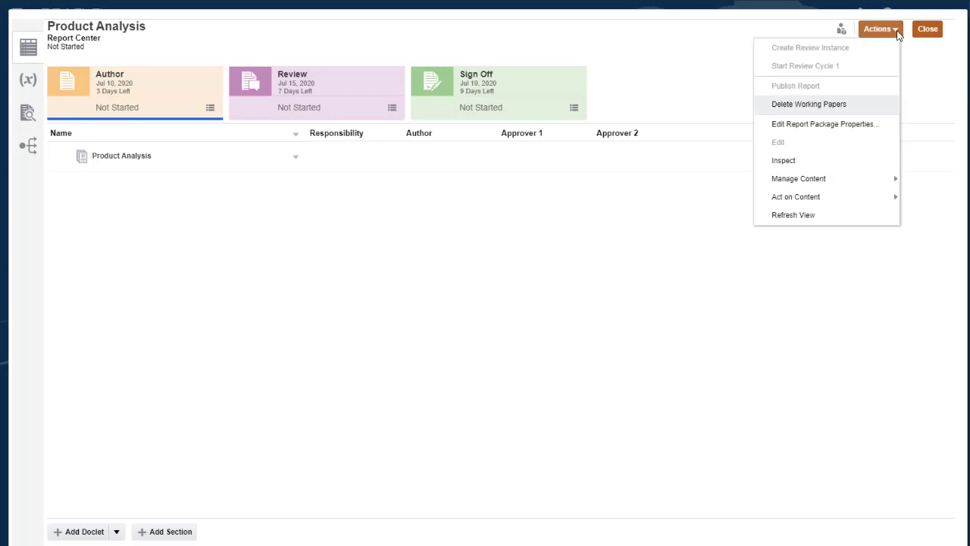
{"action": "mouse_move", "coordinate": [825, 124]}
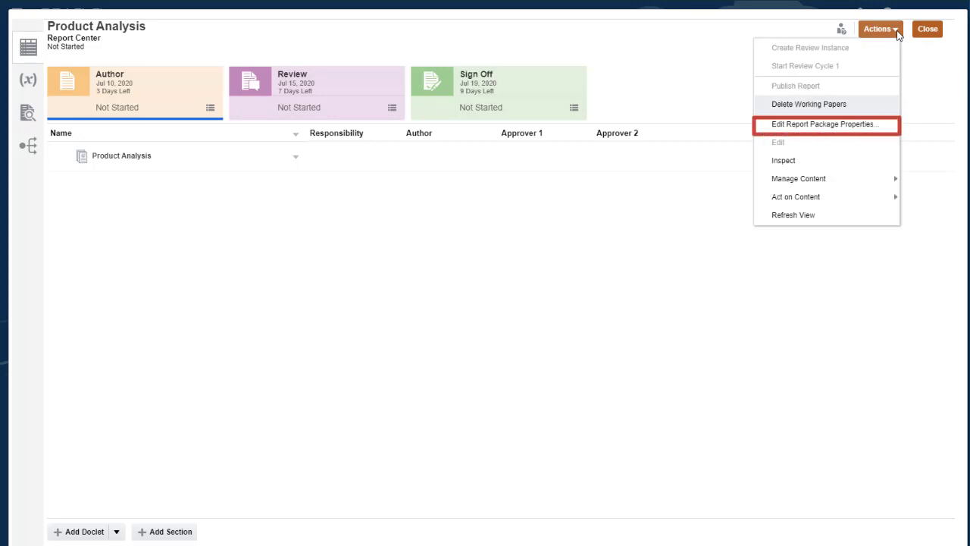